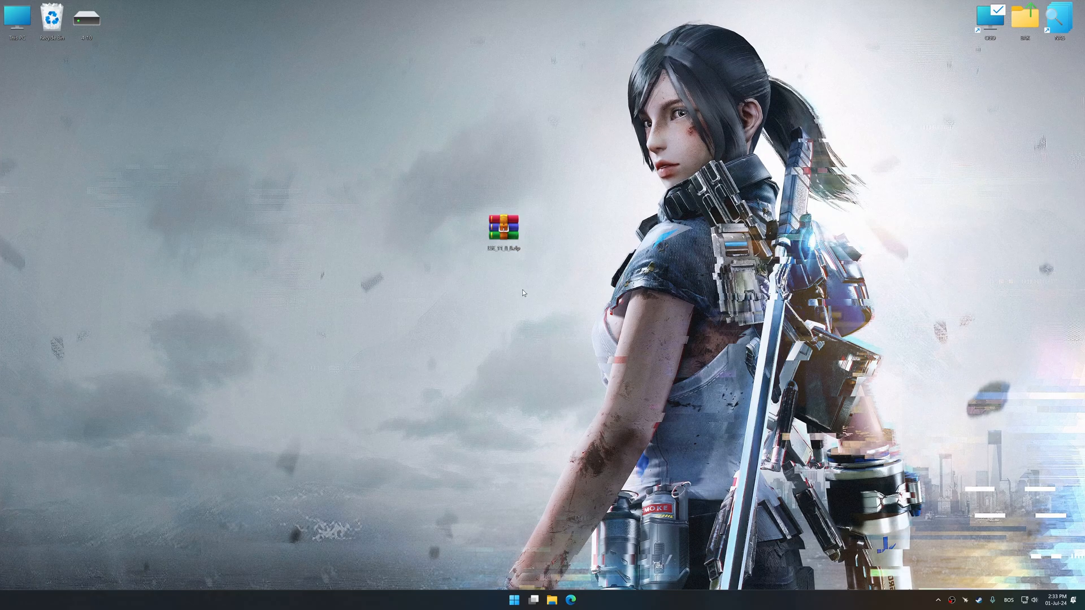
Extract the downloaded RAR archive onto the desktop via Extract Here.
right_click(502, 225)
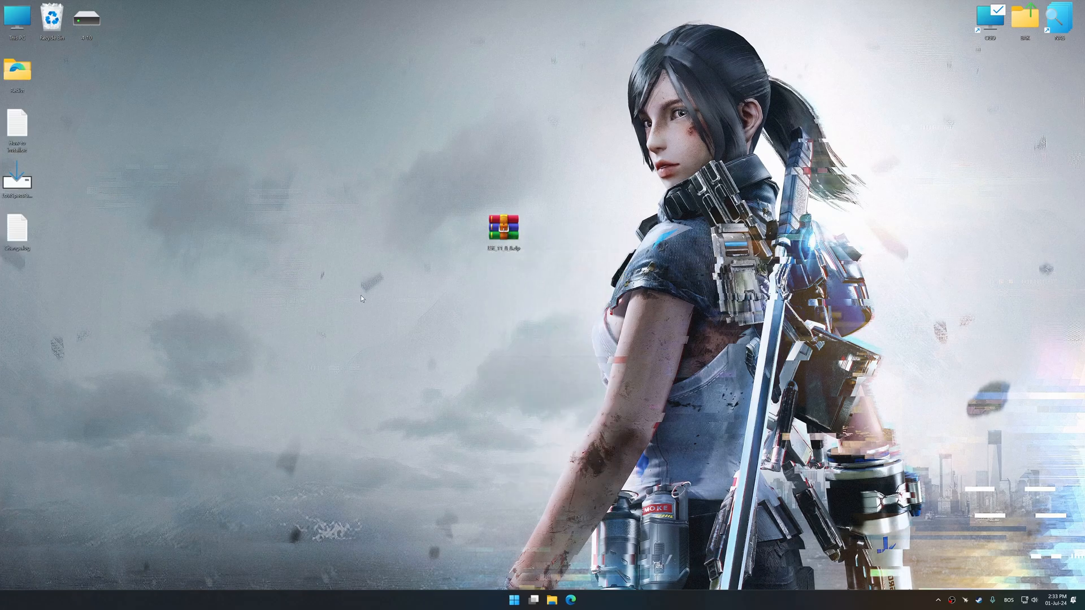
Run the Low Specs Experience installer and accept its license agreement.
double_click(503, 227)
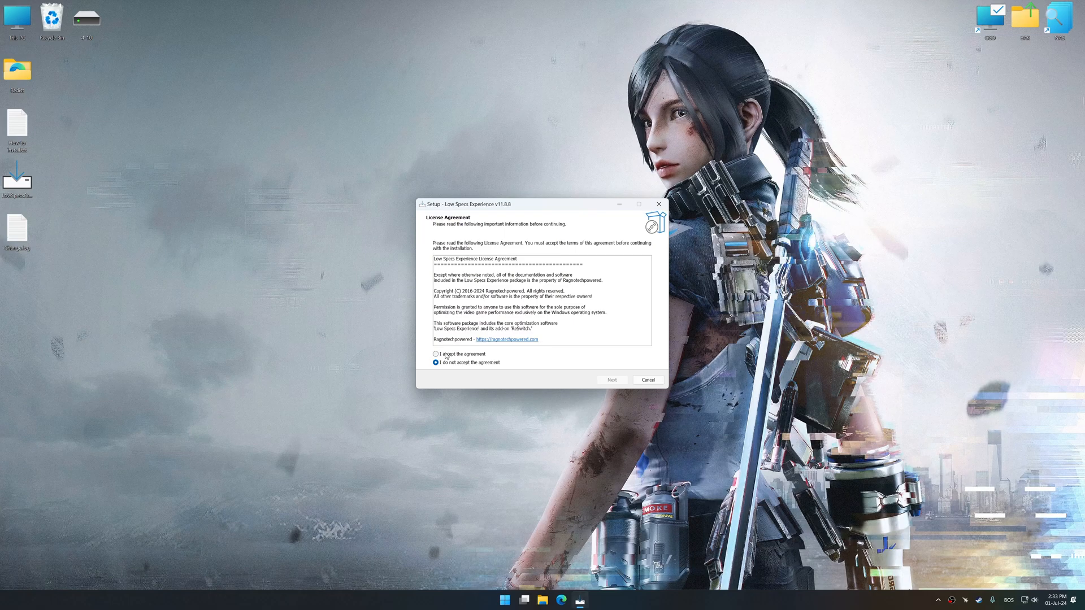
click(611, 379)
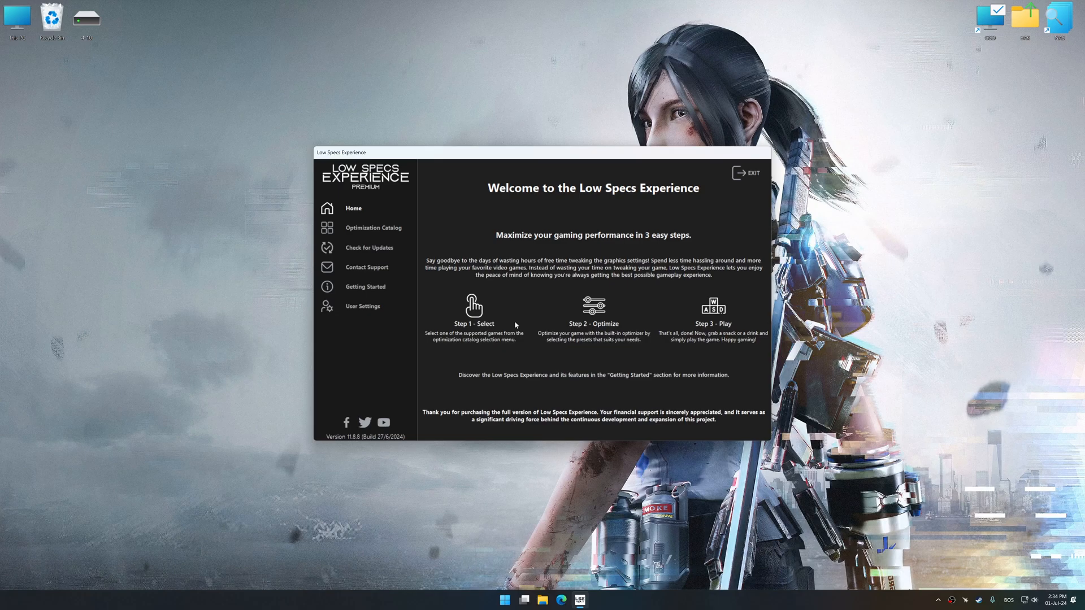
Select Bright Memory: Infinite from the Optimization Catalog game list.
click(373, 227)
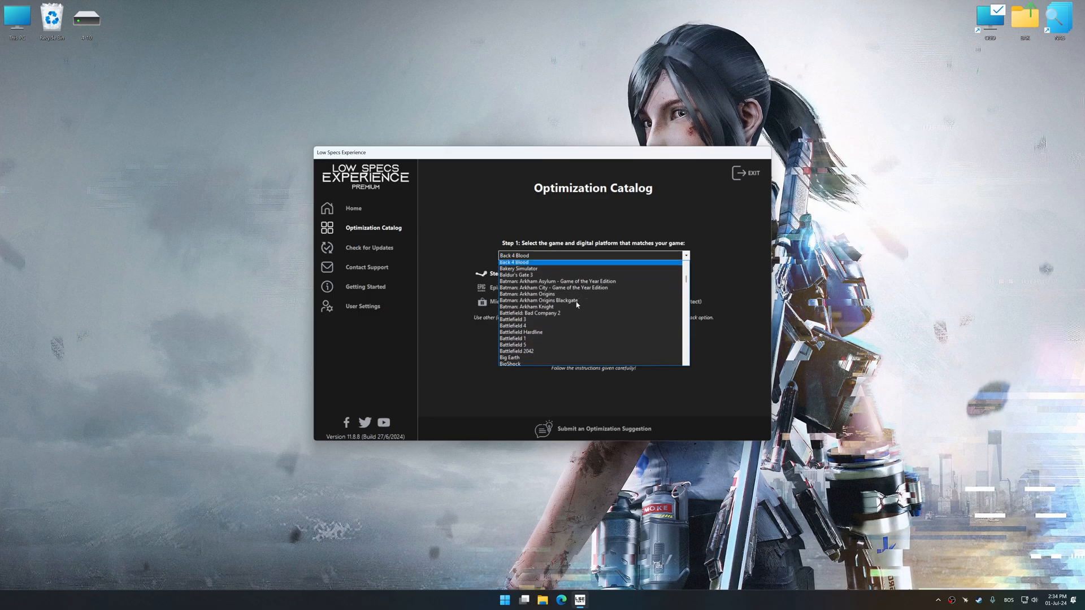
scroll(down, 3)
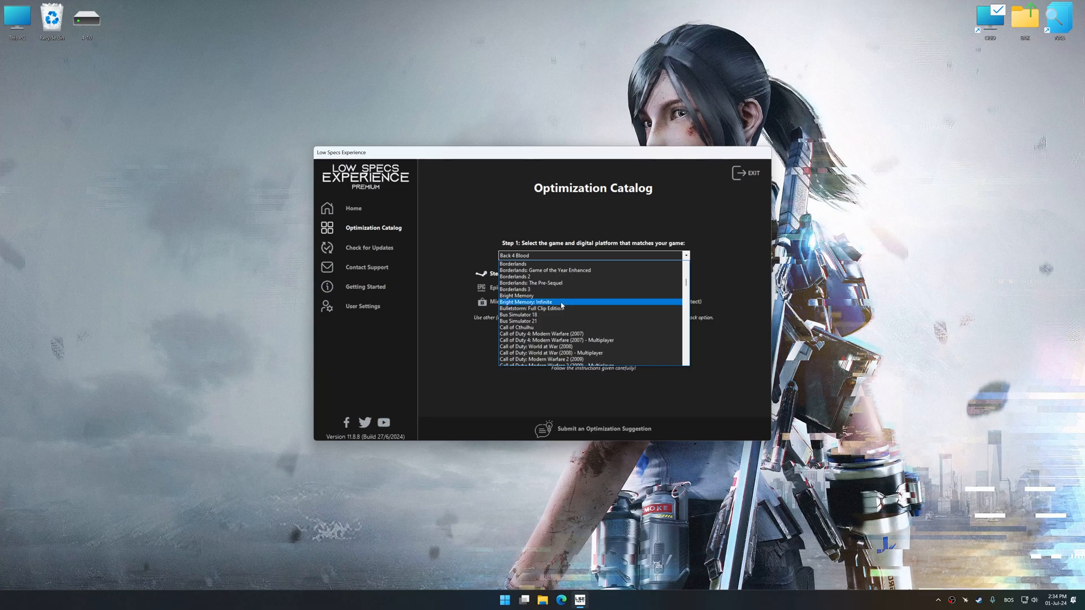
click(527, 302)
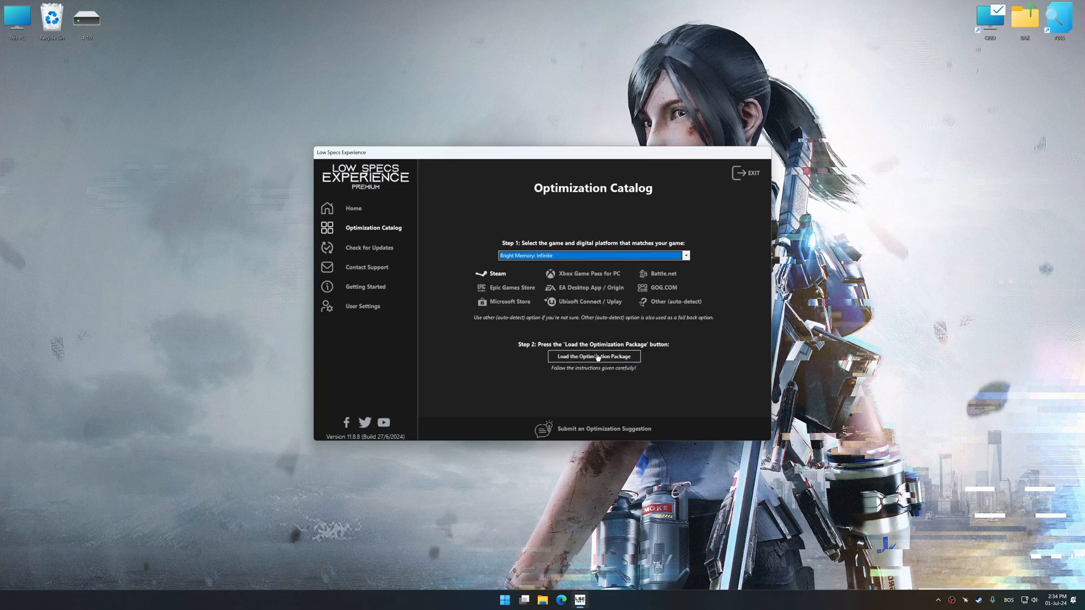
Load the Bright Memory: Infinite optimization package and confirm the supported-version dialog.
click(594, 356)
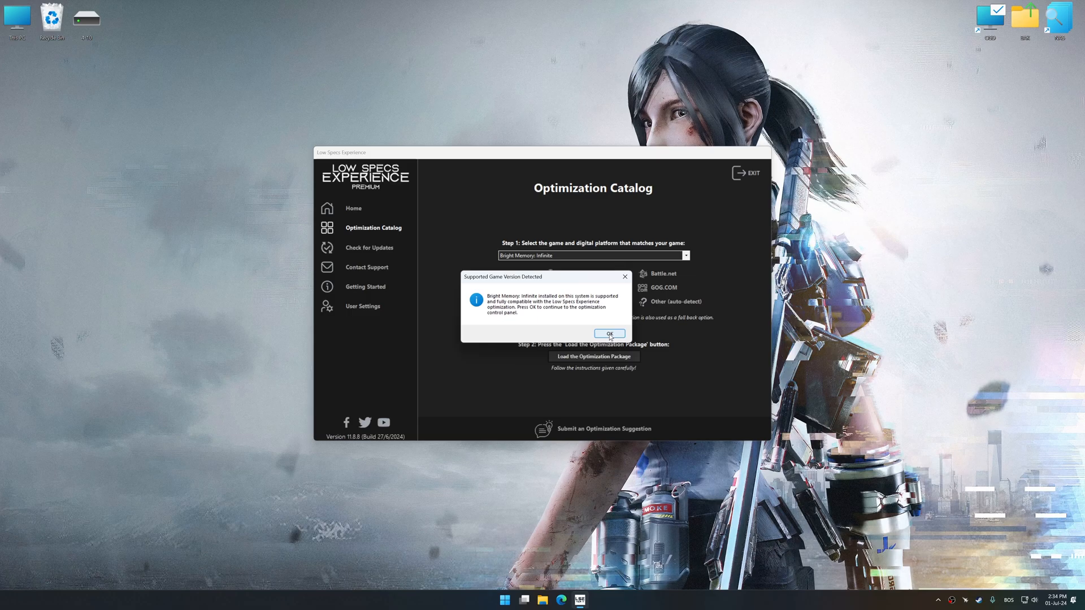
click(608, 332)
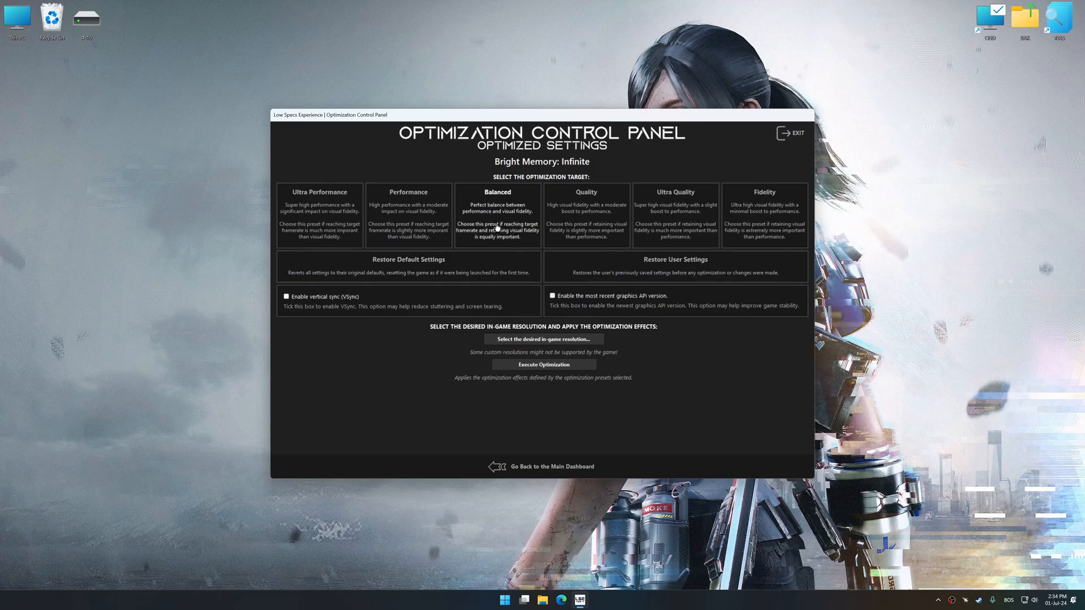
Execute optimization with the Balanced preset at 3840 x 2160 resolution.
click(543, 341)
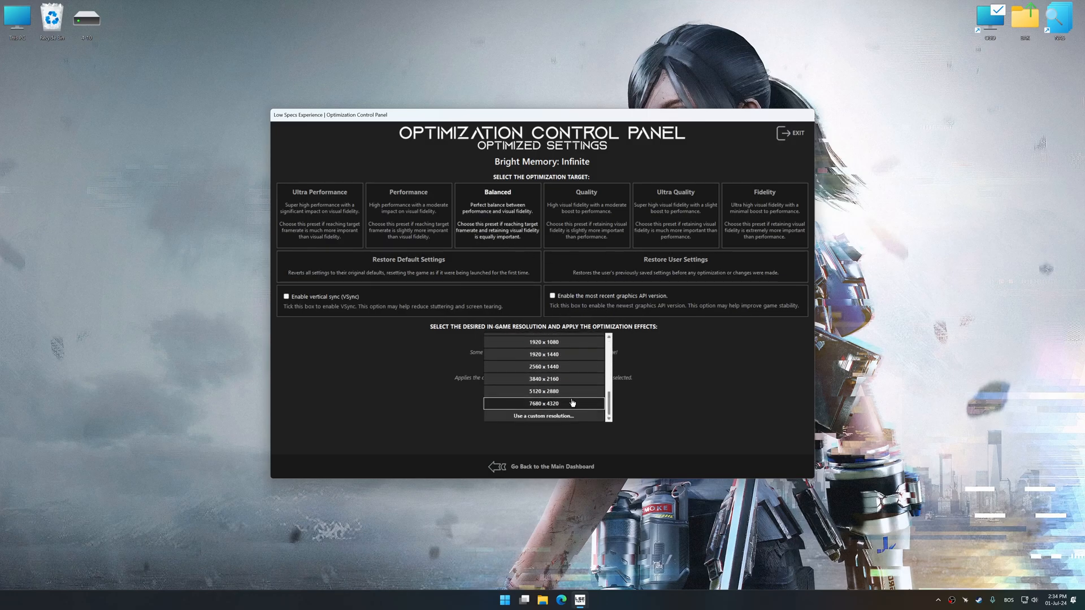
click(544, 379)
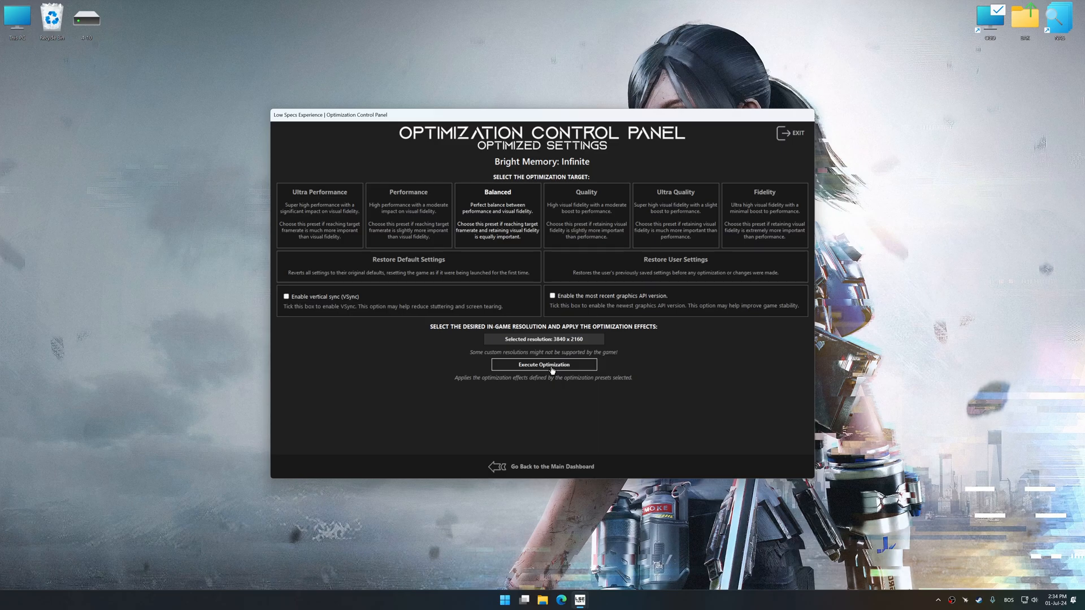
click(544, 365)
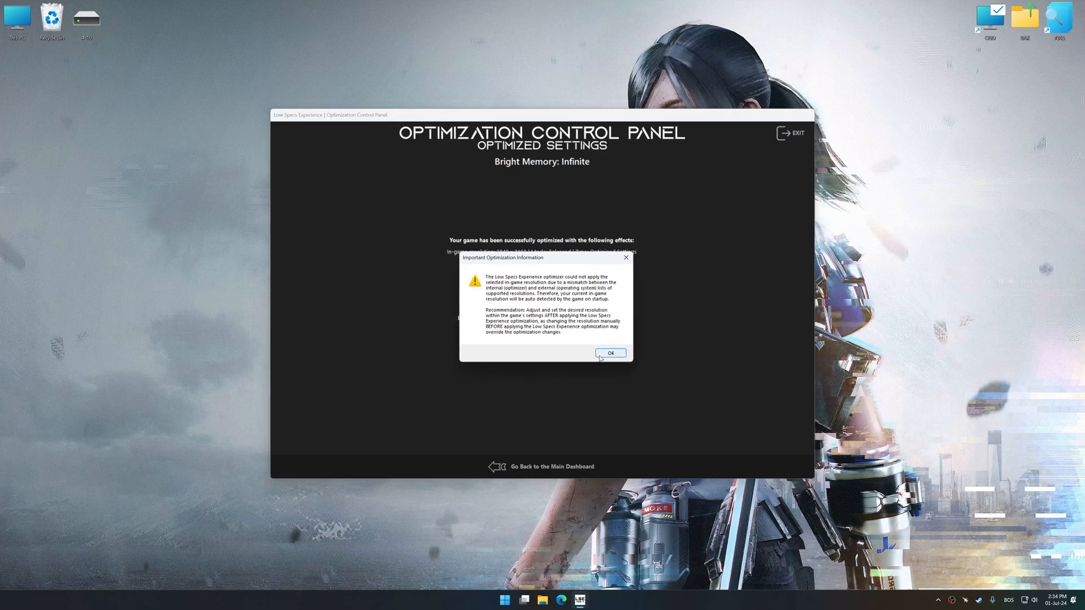
Dismiss the resolution warning and restore the game's backed-up user settings.
click(609, 353)
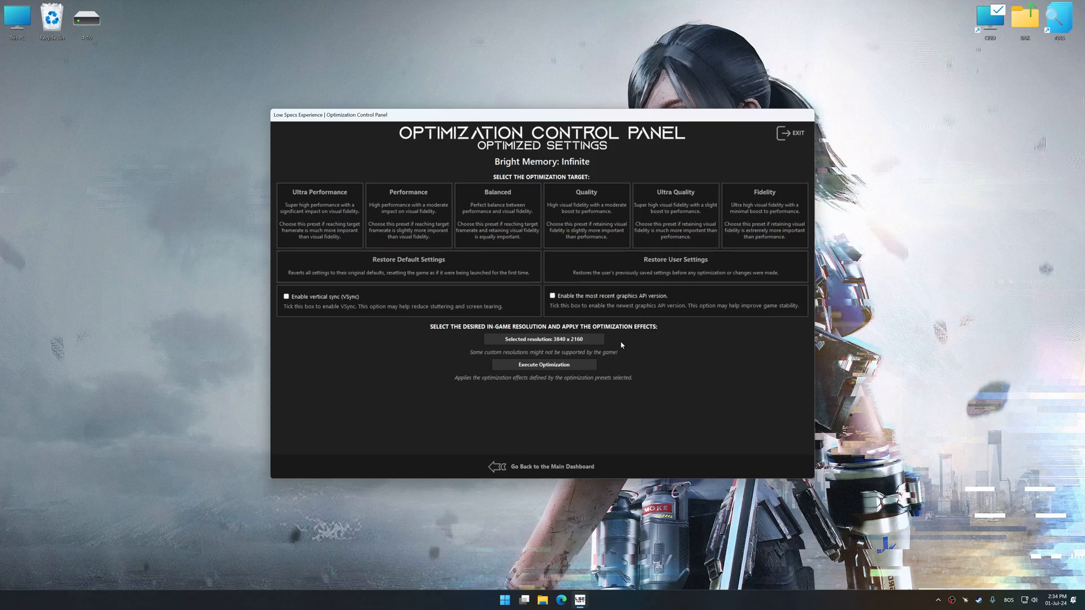
click(674, 266)
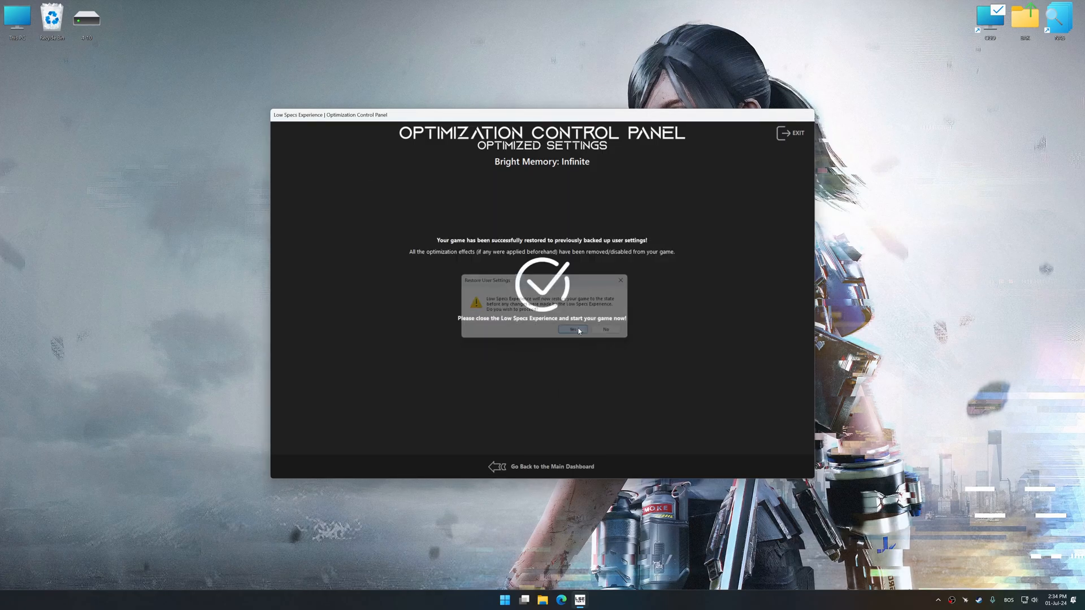
click(571, 329)
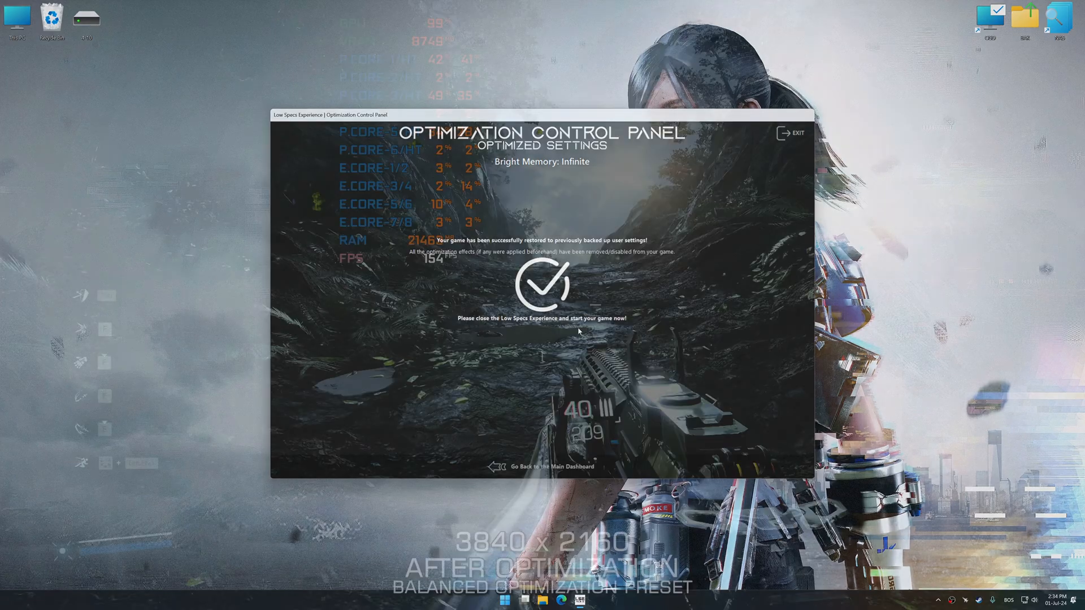